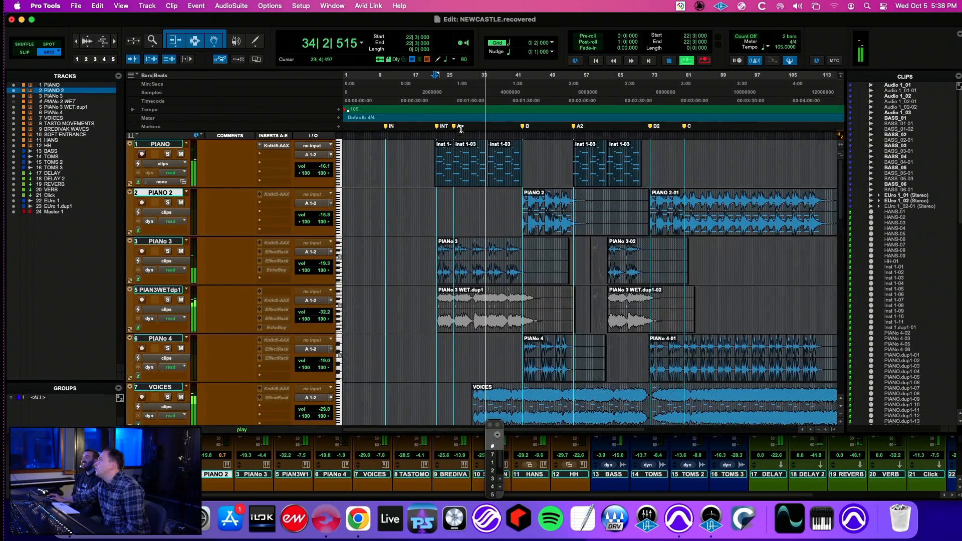
Scroll down the Edit window to the Lead Vox, alternate and falsetto vocal tracks.
{"action": "scroll", "scroll_direction": "down", "scroll_amount": 3}
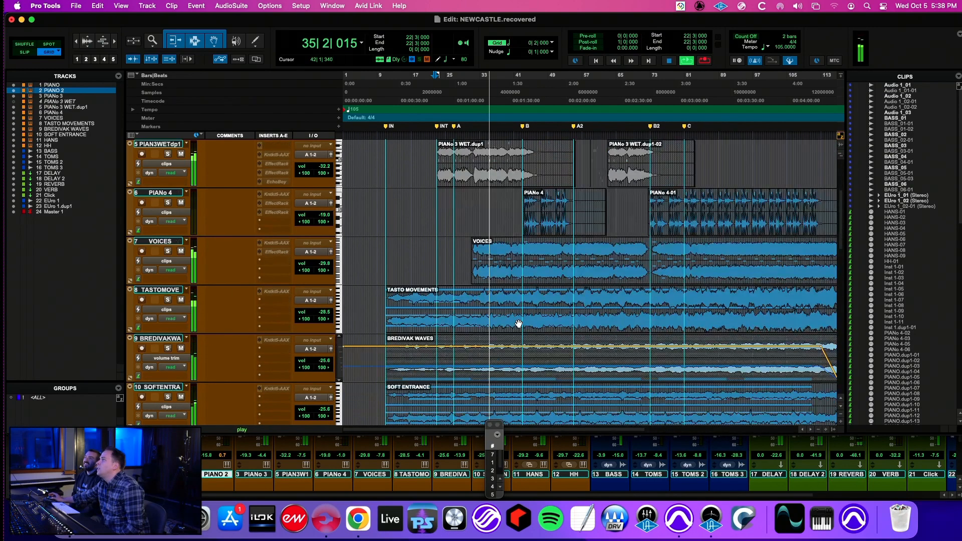
{"action": "scroll", "scroll_direction": "down", "scroll_amount": 3}
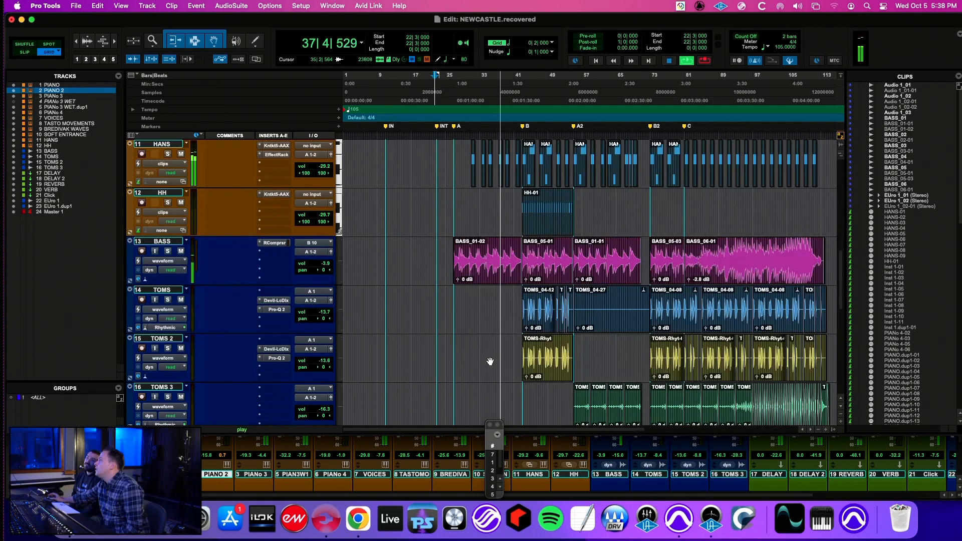
{"action": "scroll", "scroll_direction": "down", "scroll_amount": 3}
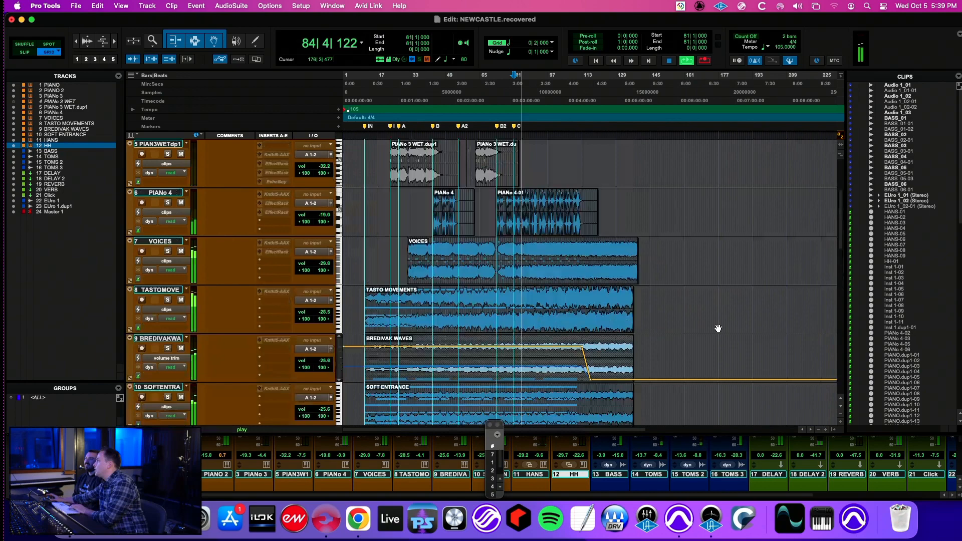
{"action": "scroll", "scroll_direction": "down", "scroll_amount": 3}
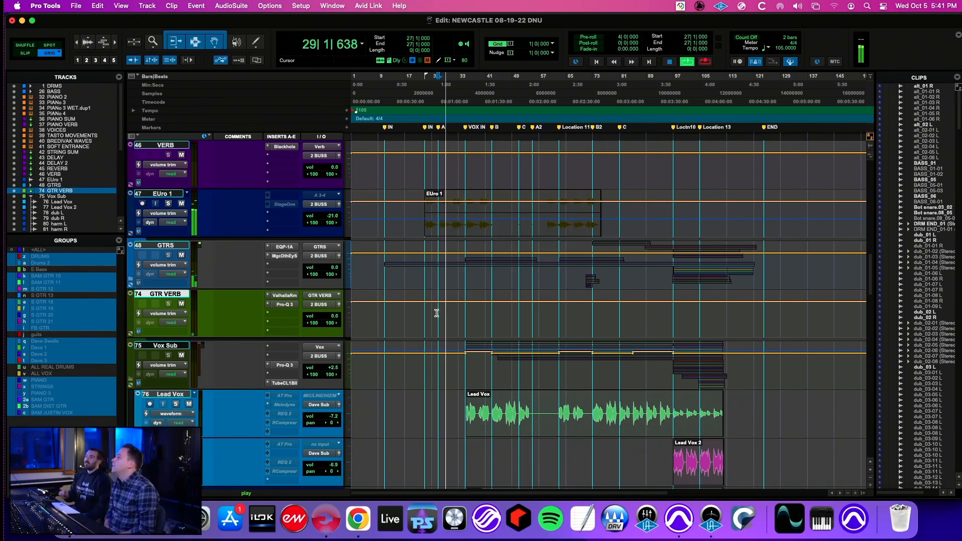
{"action": "scroll", "scroll_direction": "down", "scroll_amount": 3}
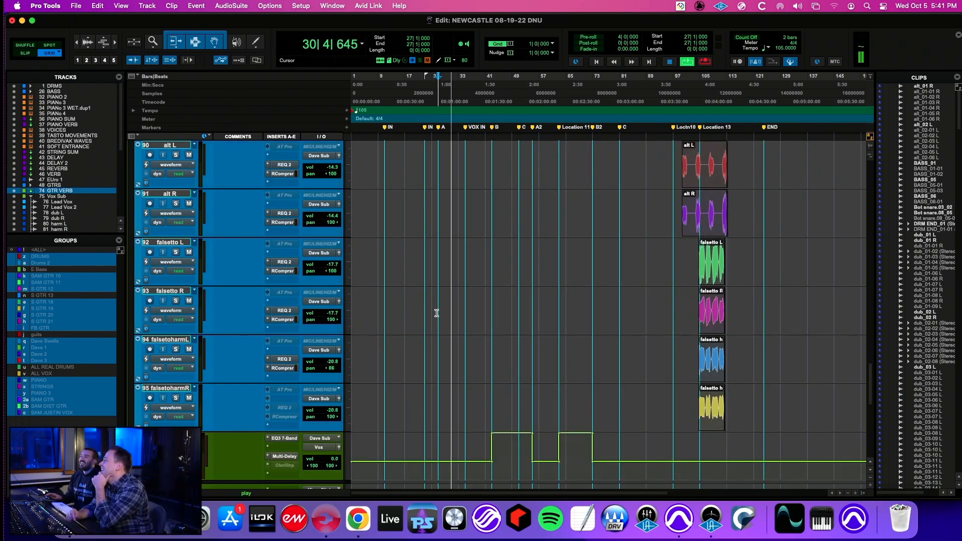
{"action": "scroll", "scroll_direction": "down", "scroll_amount": 3}
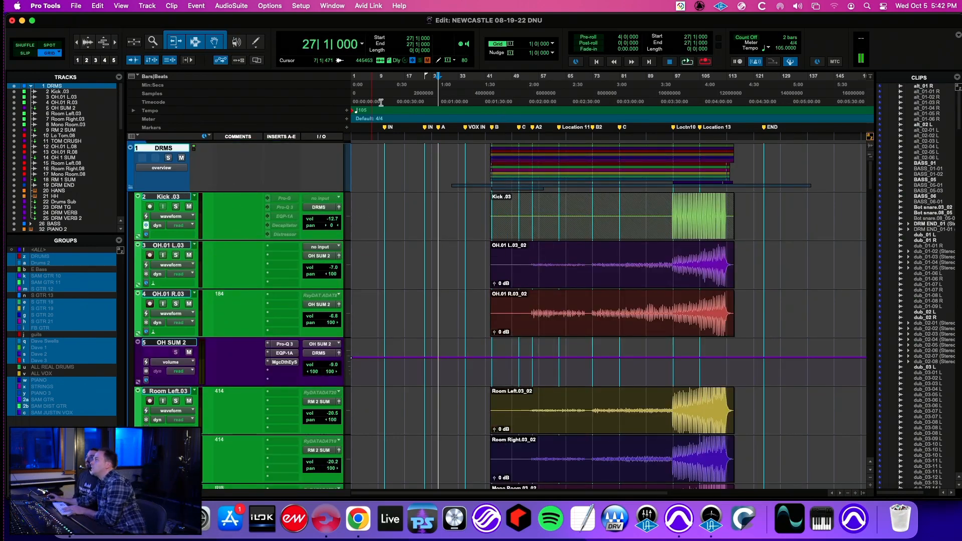
Zoom out to the whole song and collapse the DRMS and BASS folders above the piano tracks.
{"action": "scroll", "scroll_direction": "down", "scroll_amount": 3}
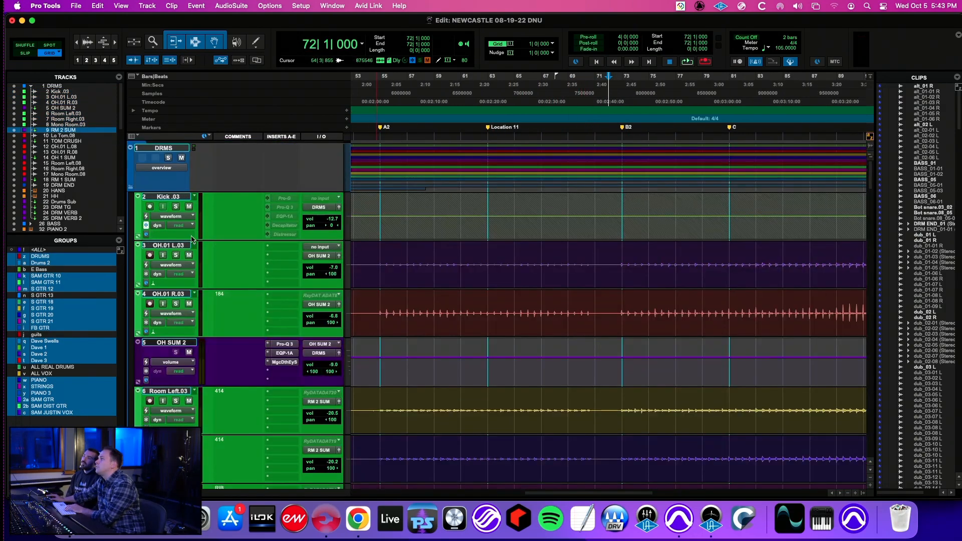
{"action": "key", "text": "space"}
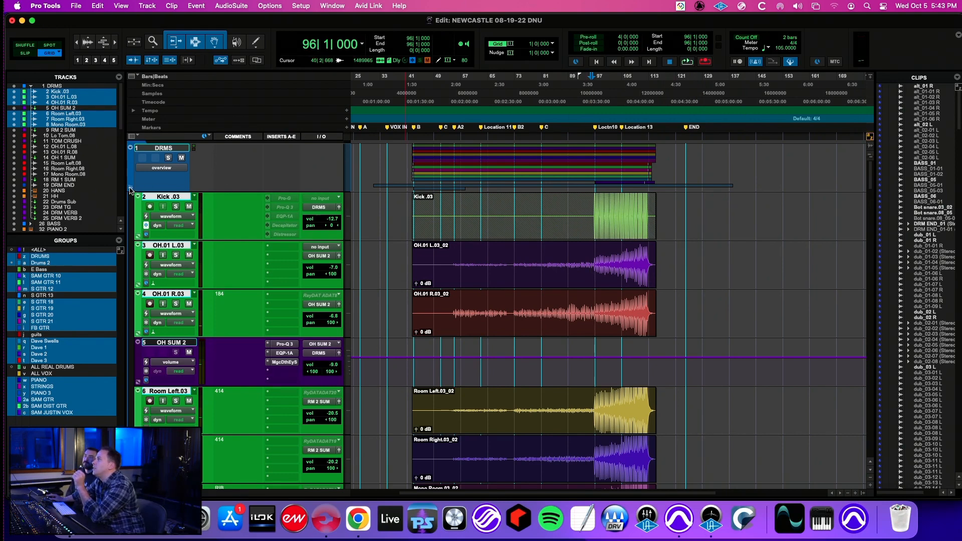
{"action": "scroll", "scroll_direction": "down", "scroll_amount": 3}
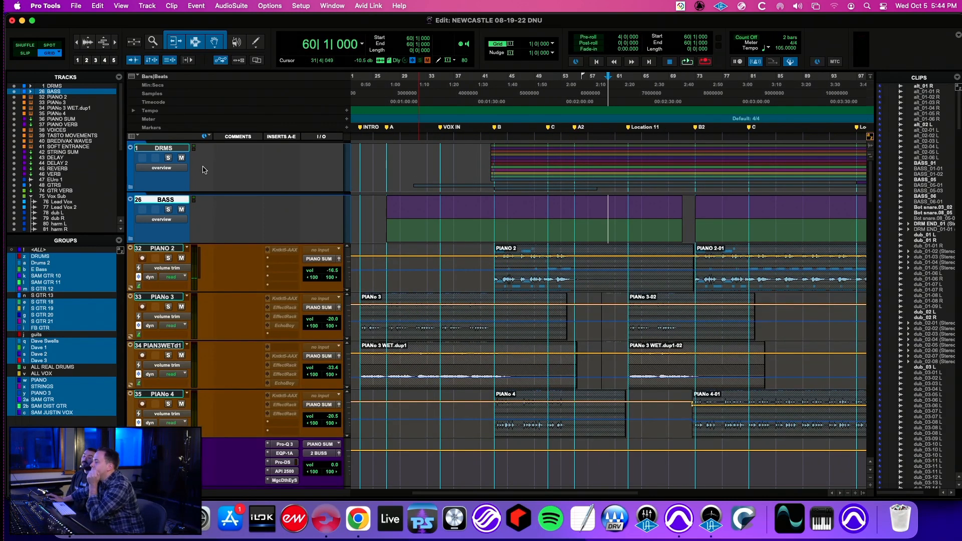
{"action": "mouse_move", "coordinate": [203, 251]}
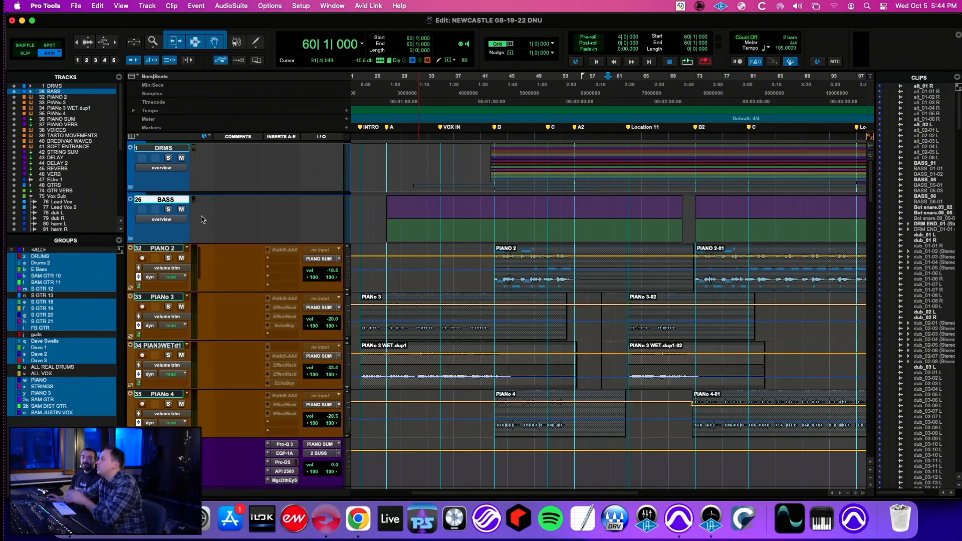
Scroll the Mix window to the piano, strings, delay, reverb and guitar channel strips.
{"action": "scroll", "scroll_direction": "down", "scroll_amount": 3}
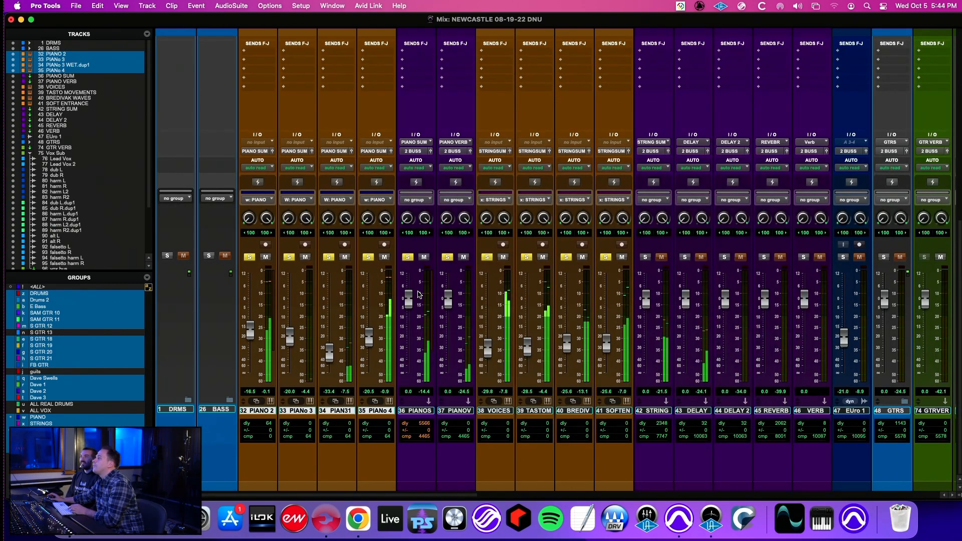
Browse the mixer strips, select a track, then return to the string and effect return tracks.
{"action": "scroll", "scroll_direction": "right", "scroll_amount": 3}
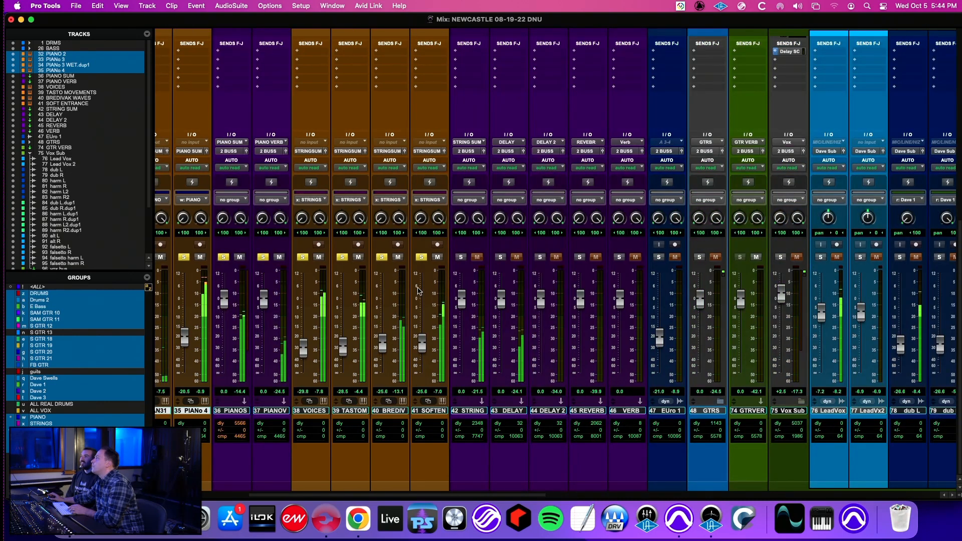
{"action": "left_click", "coordinate": [460, 256]}
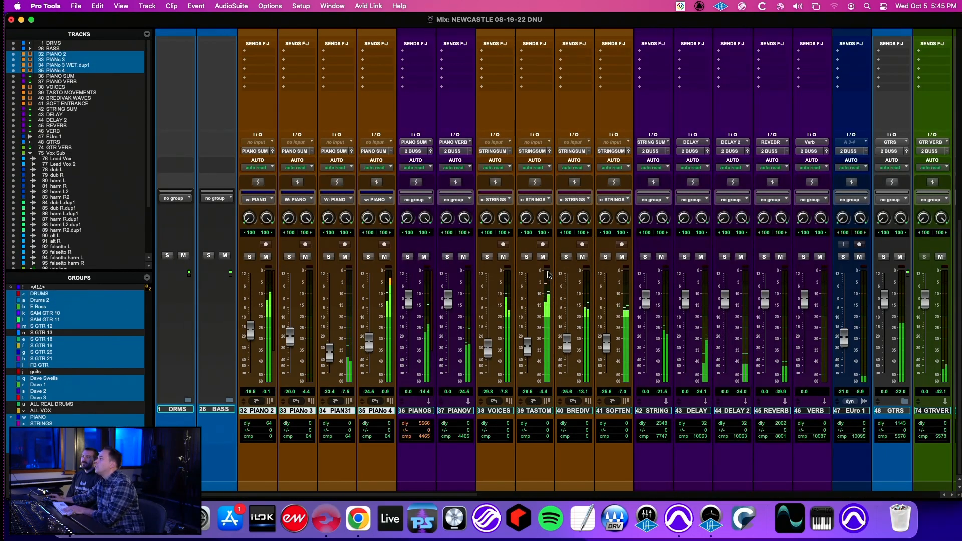
{"action": "scroll", "scroll_direction": "right", "scroll_amount": 3}
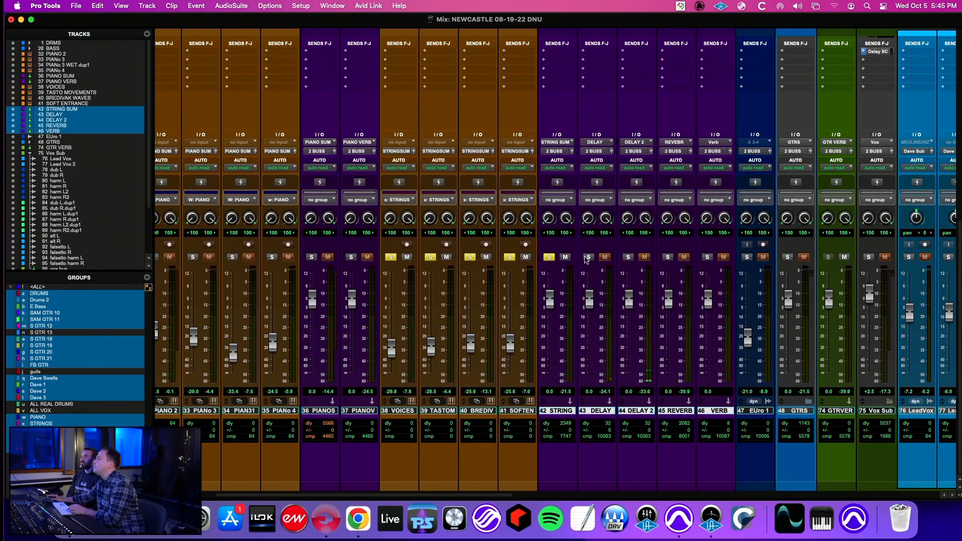
{"action": "key", "text": "cmd+="}
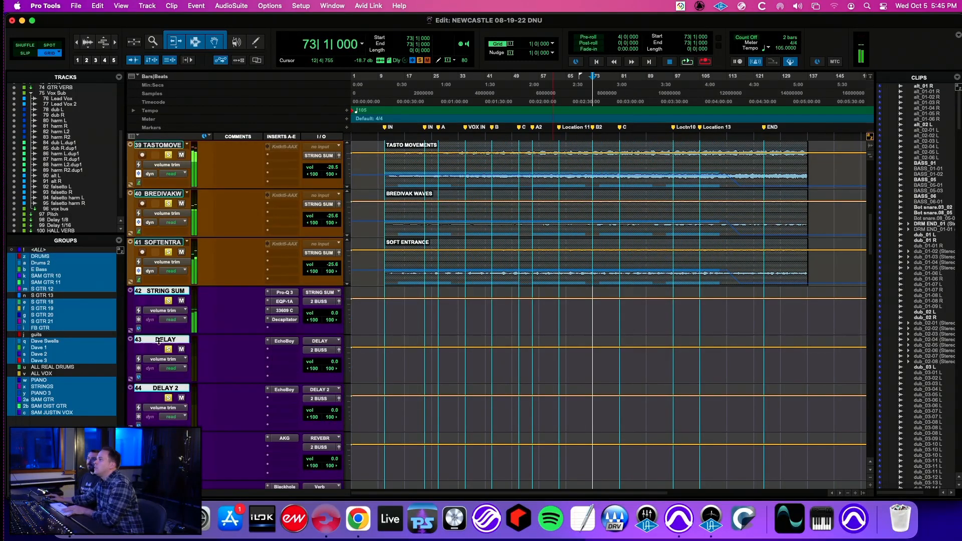
Expand the GTRS folder track to reveal its S POST DI guitar tracks.
{"action": "scroll", "scroll_direction": "down", "scroll_amount": 3}
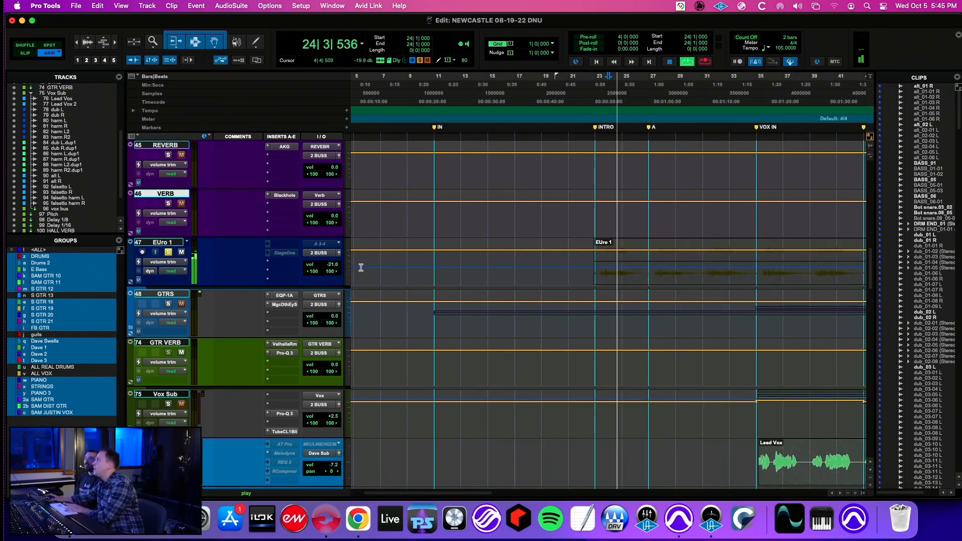
{"action": "left_click", "coordinate": [166, 202]}
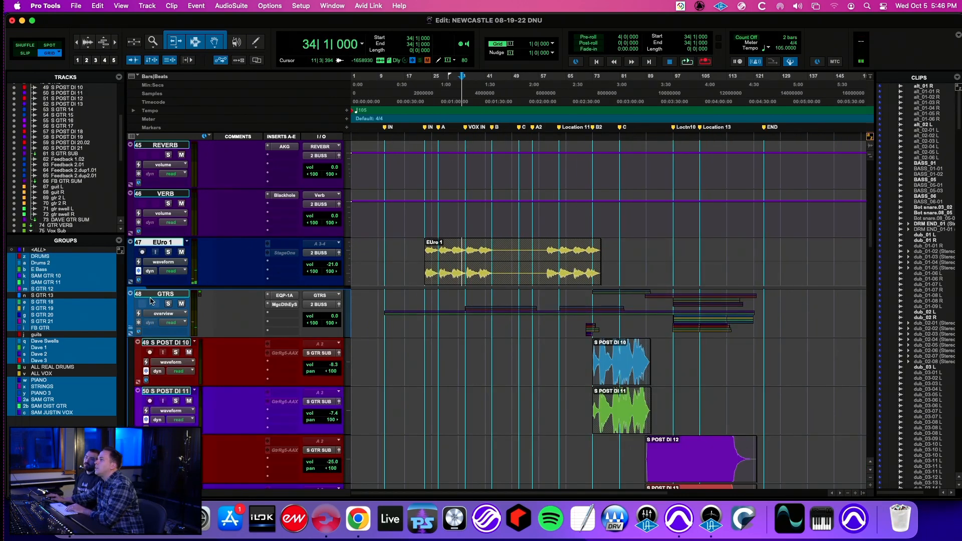
{"action": "scroll", "scroll_direction": "down", "scroll_amount": 3}
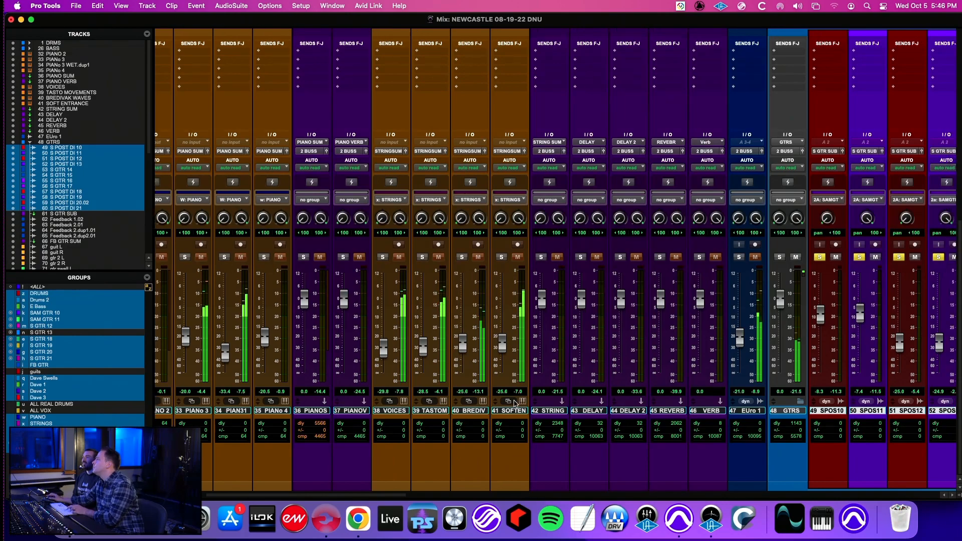
Scroll right in the Mix window to the S POST DI guitar channel strips.
{"action": "scroll", "scroll_direction": "right", "scroll_amount": 3}
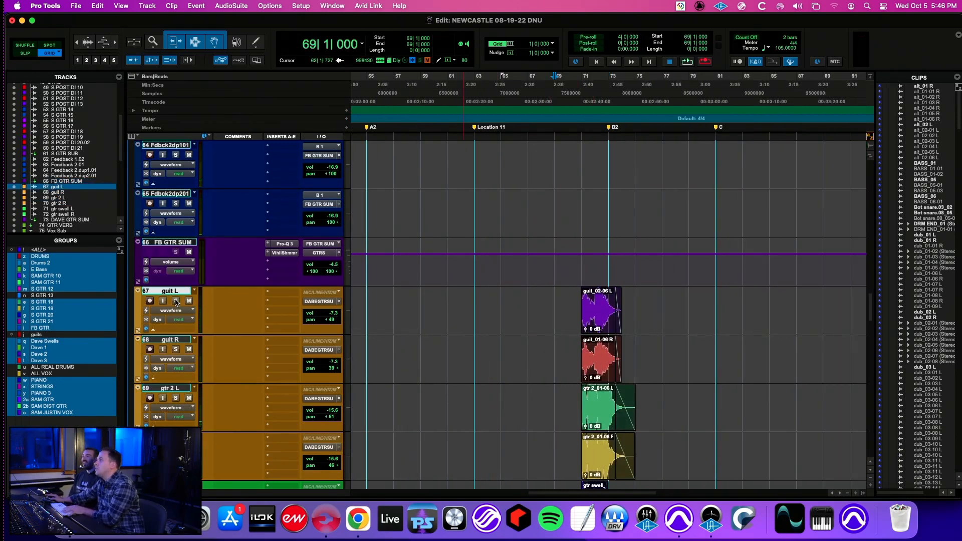
Zoom out to show the Lead Vox, Vox Sub and dub tracks across the full song.
{"action": "key", "text": "space"}
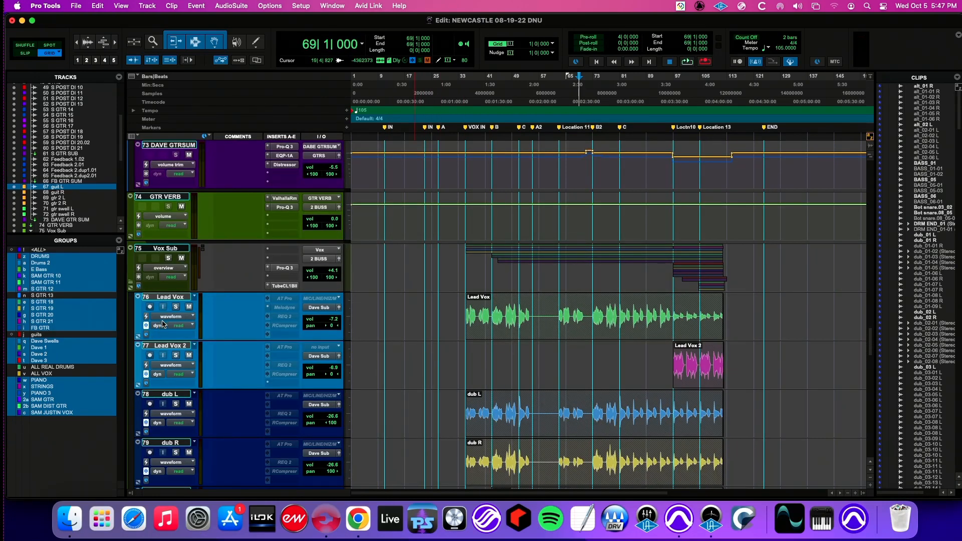
Switch to the Mix window showing vocal strips' inserts and sends beside the guitars.
{"action": "key", "text": "cmd+="}
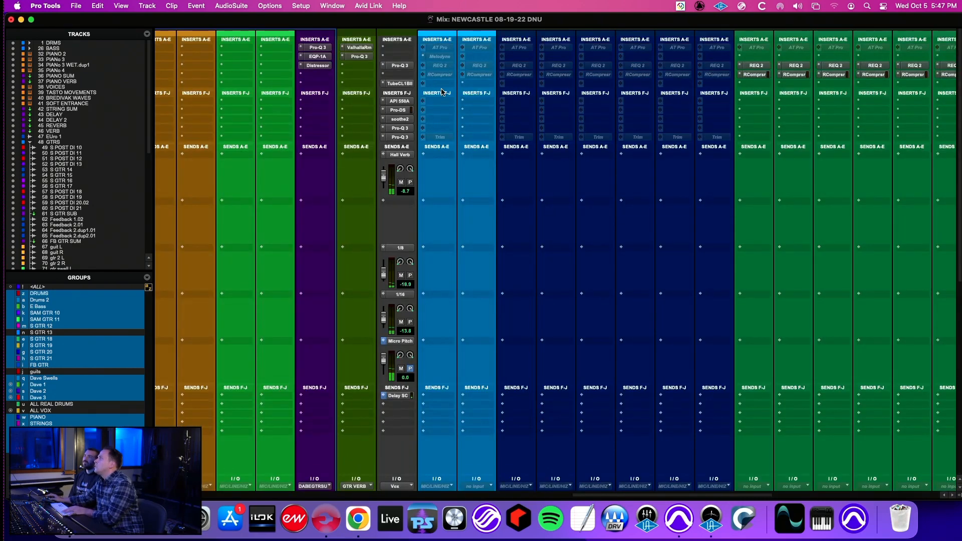
Scroll the mixer to the harmony vocals and the Micro Pitch, EchoBoy and Hall Verb returns.
{"action": "left_click", "coordinate": [331, 5]}
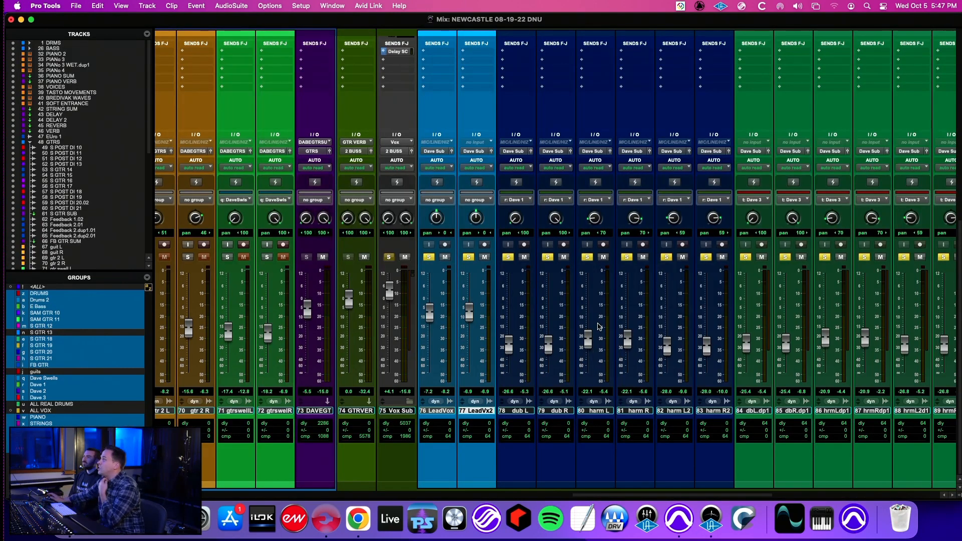
{"action": "scroll", "scroll_direction": "right", "scroll_amount": 3}
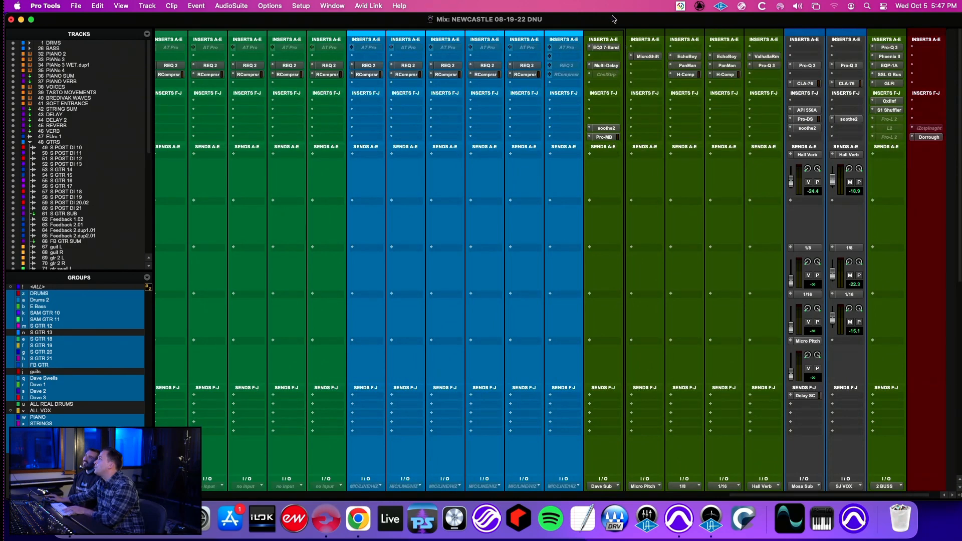
Open the vox bus Multi-Delay plugin to check it, then close it.
{"action": "left_click", "coordinate": [604, 66]}
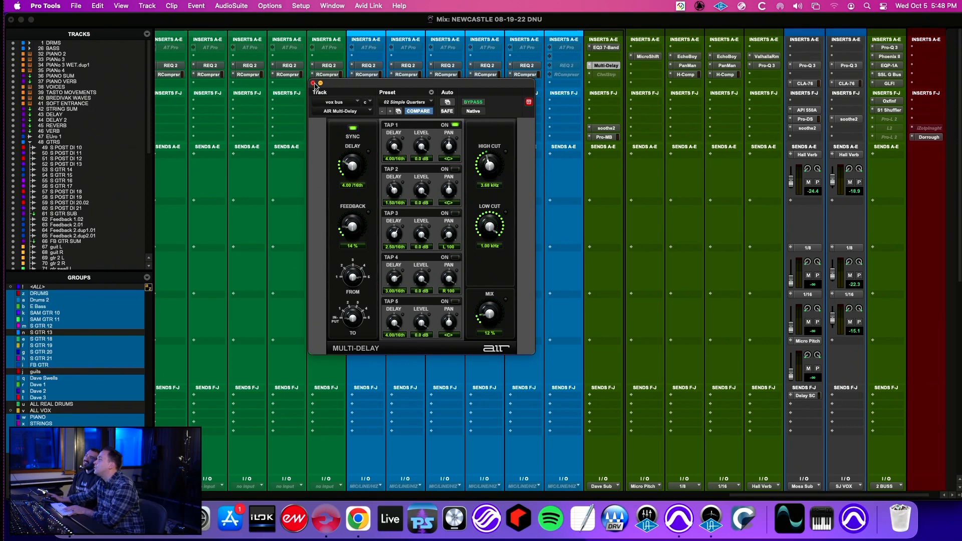
{"action": "left_click", "coordinate": [314, 84]}
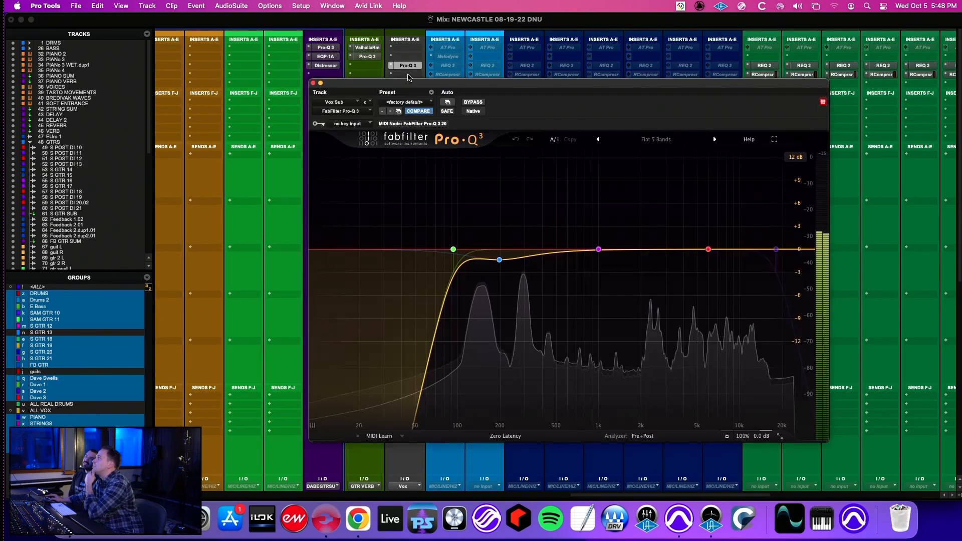
Close Pro-Q 3 and check Vox Sub's Tube-Tech CL 1B, API 550A, Pro-DS and soothe2 plugins.
{"action": "left_click_drag", "start_coordinate": [407, 77], "coordinate": [215, 62]}
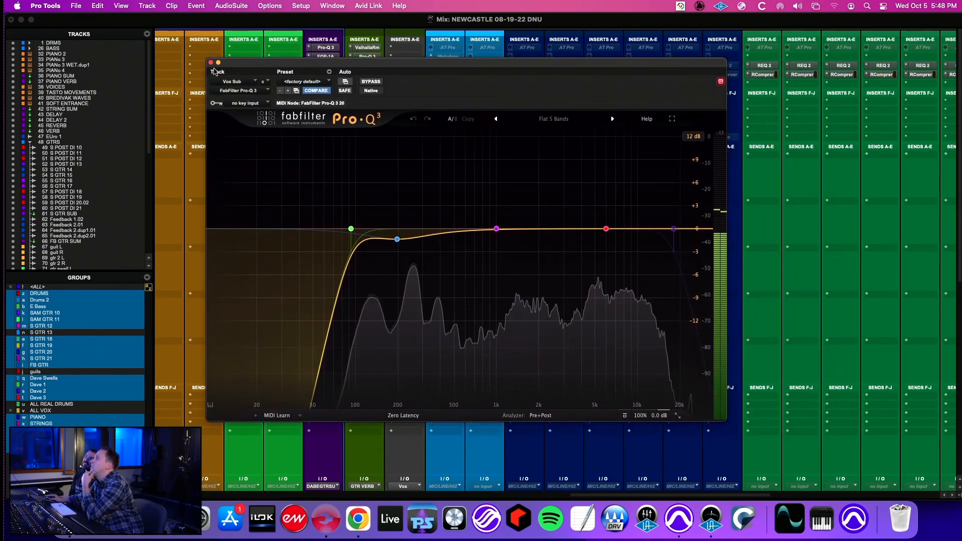
{"action": "left_click", "coordinate": [216, 63]}
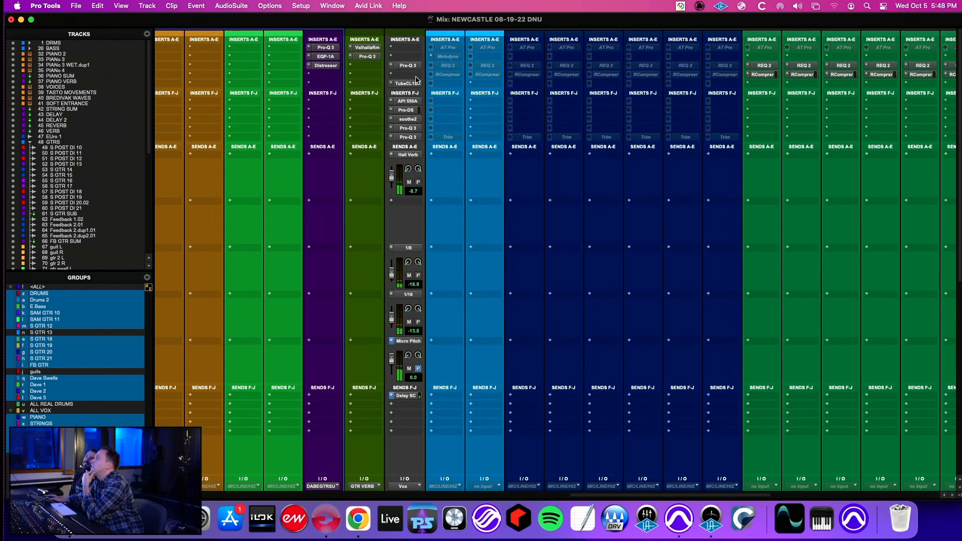
{"action": "left_click", "coordinate": [405, 83]}
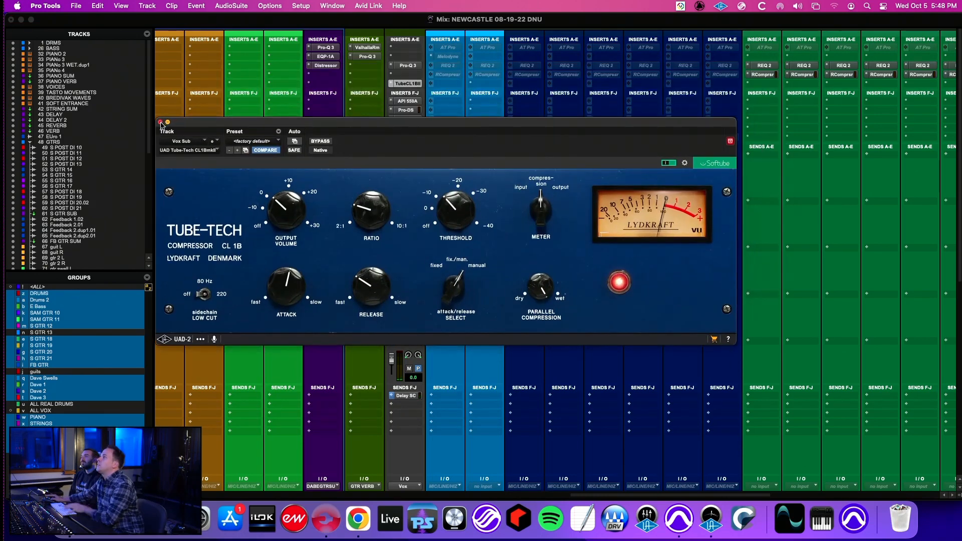
{"action": "left_click", "coordinate": [405, 101]}
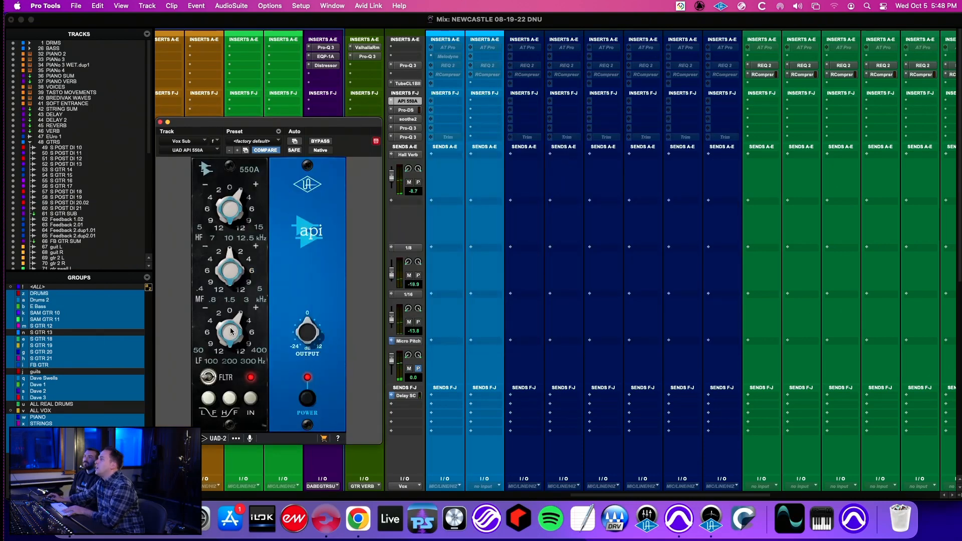
{"action": "left_click", "coordinate": [405, 110]}
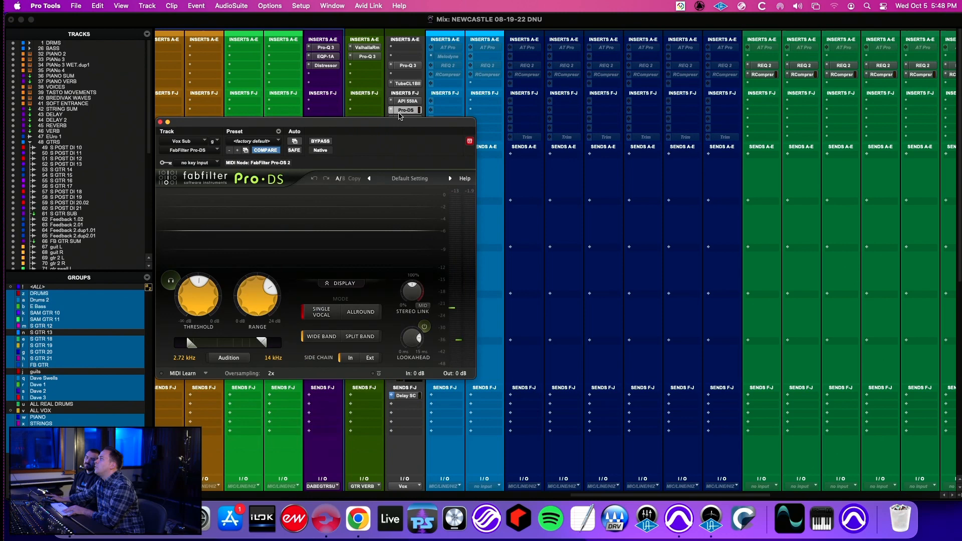
{"action": "left_click_drag", "start_coordinate": [316, 121], "coordinate": [245, 202]}
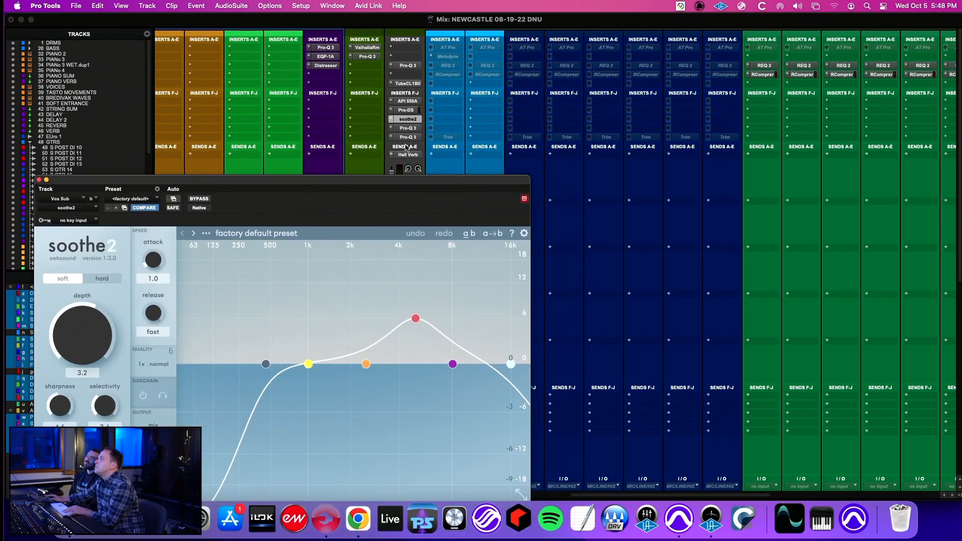
{"action": "left_click", "coordinate": [407, 128]}
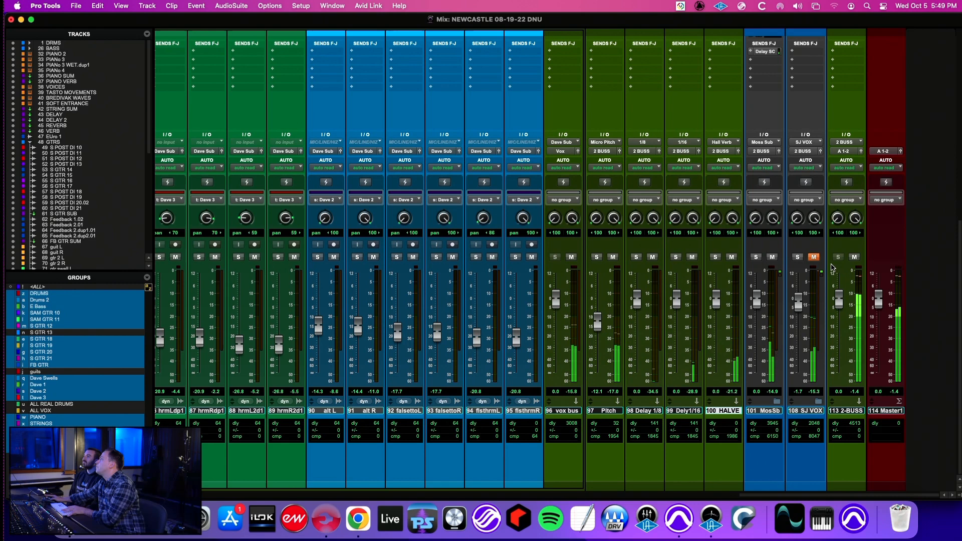
View the vocal and delay tracks in the Edit window, then return to the mixer inserts.
{"action": "left_click", "coordinate": [797, 257]}
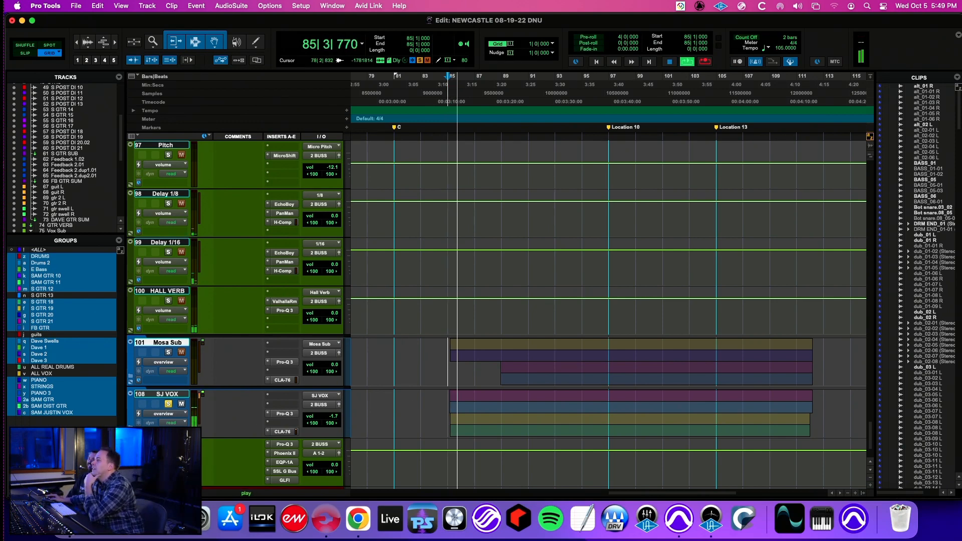
{"action": "scroll", "scroll_direction": "down", "scroll_amount": 3}
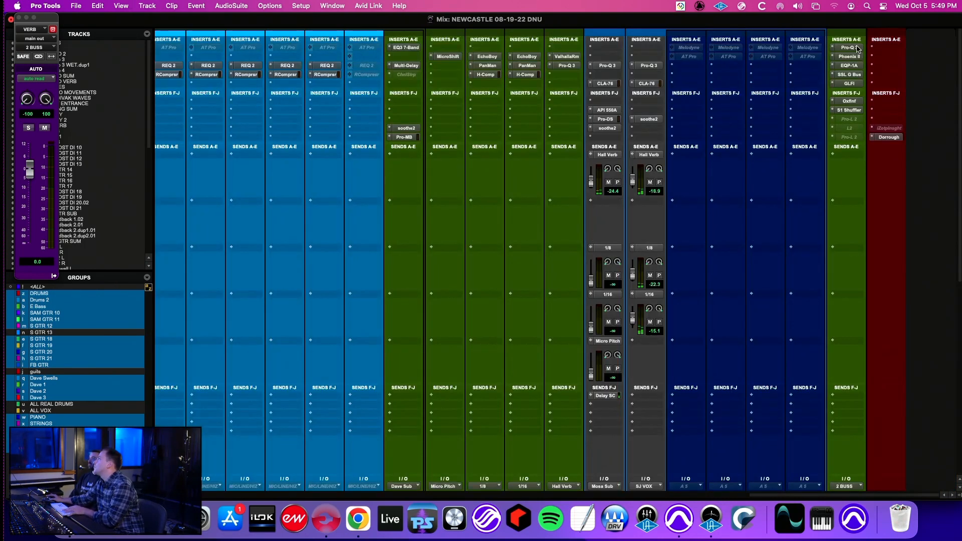
Check the 2 BUSS Phoenix II and Oxford Inflator, then view and close the S1 Stereo Shuffler.
{"action": "left_click", "coordinate": [848, 49]}
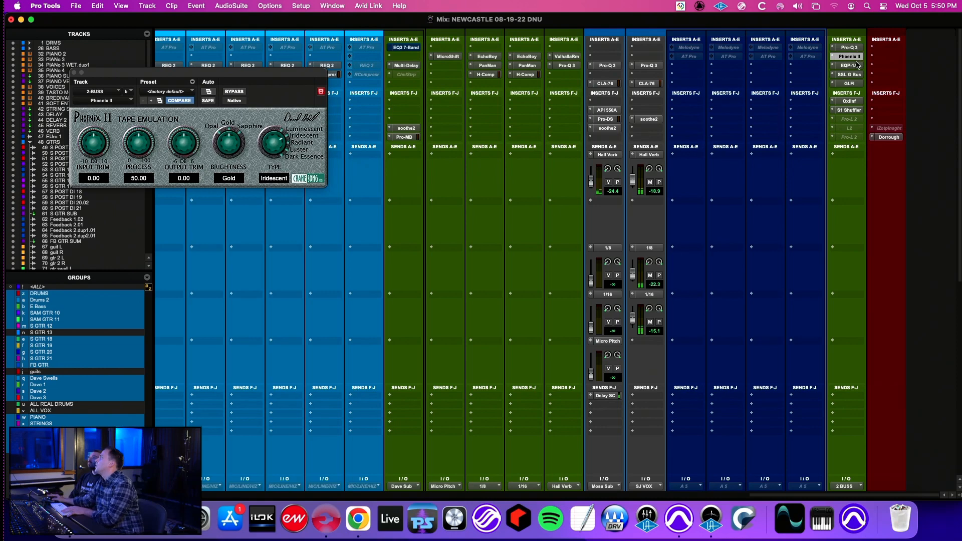
{"action": "left_click", "coordinate": [849, 65]}
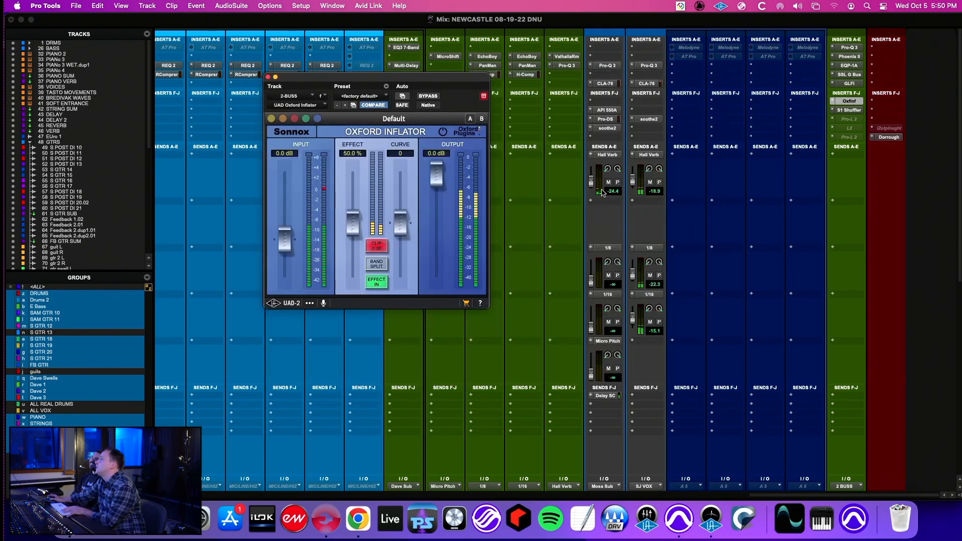
{"action": "left_click", "coordinate": [848, 110]}
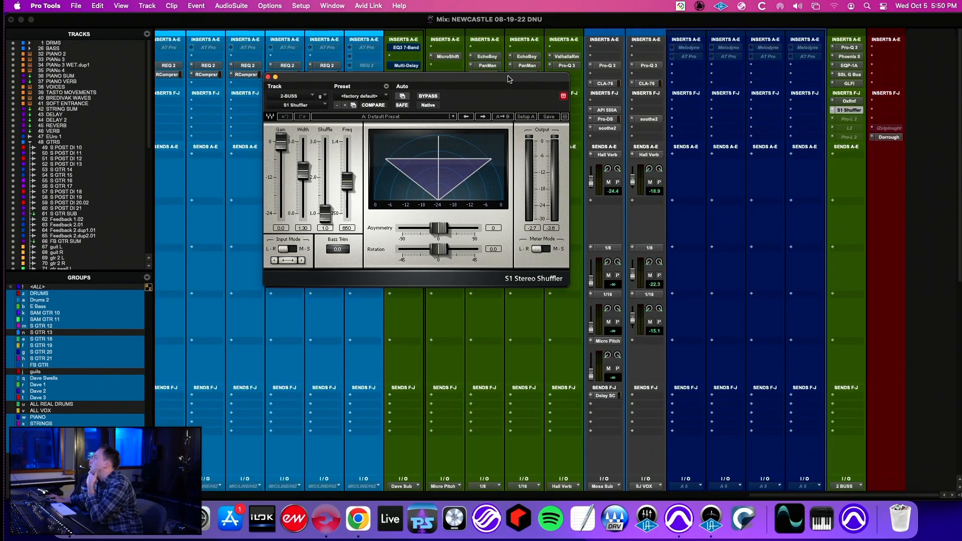
{"action": "left_click_drag", "start_coordinate": [418, 76], "coordinate": [485, 98]}
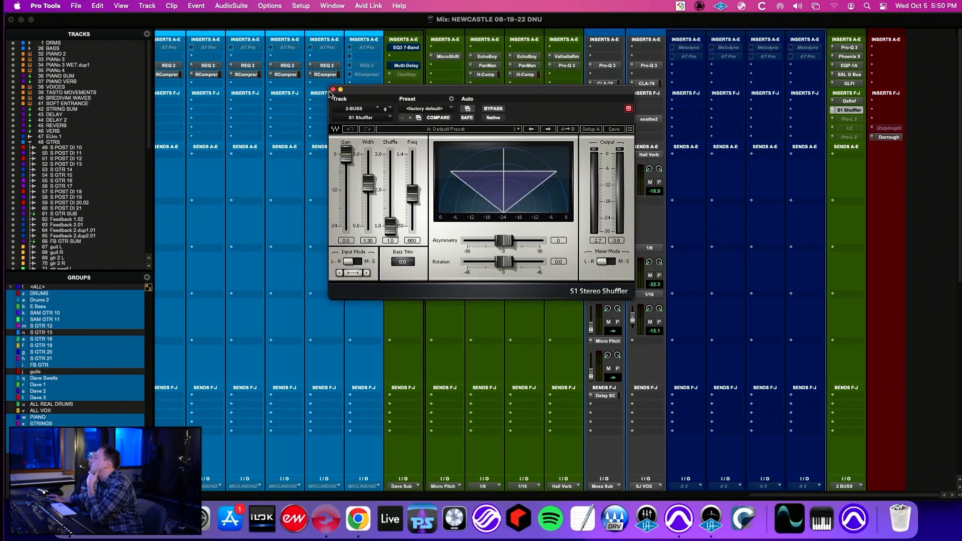
{"action": "left_click", "coordinate": [332, 91]}
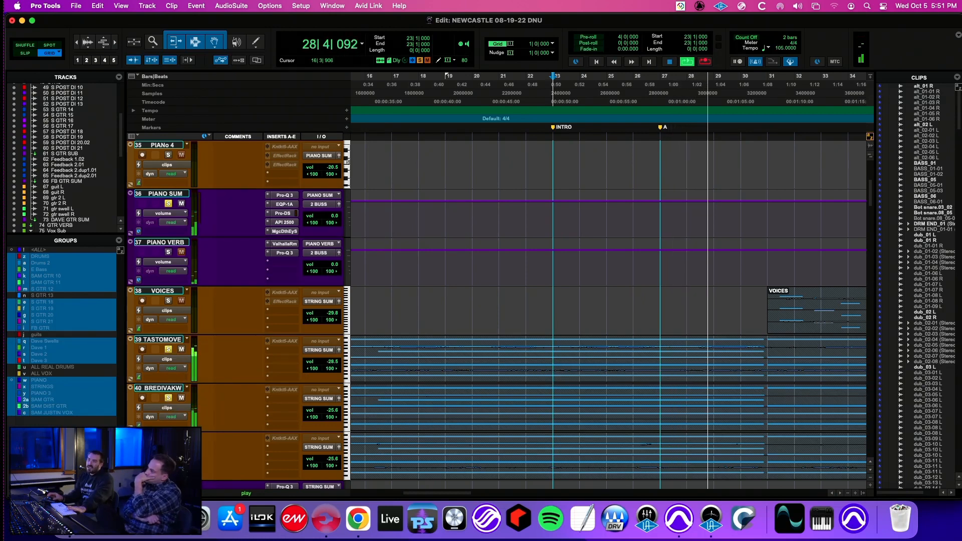
Scroll to the drum tracks and solo the HANS demo track.
{"action": "scroll", "scroll_direction": "down", "scroll_amount": 3}
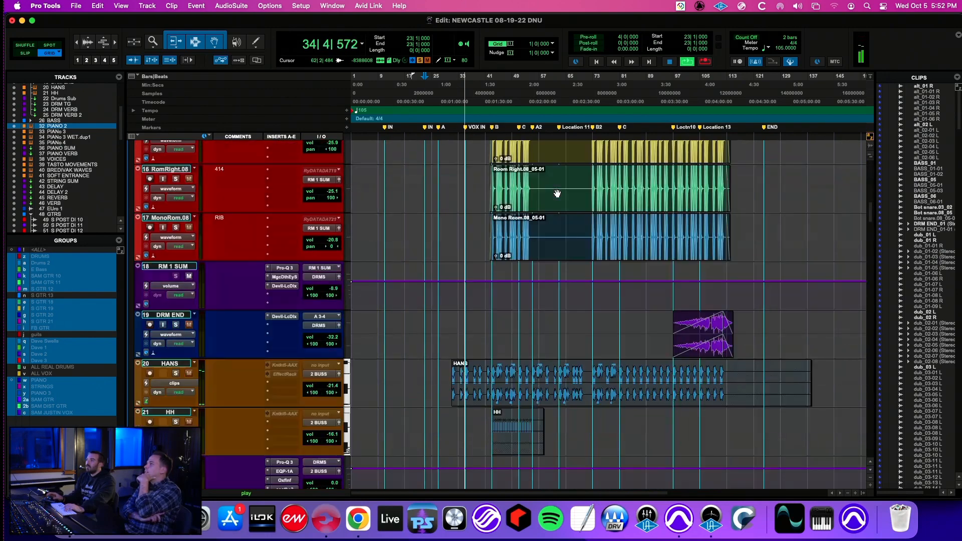
{"action": "scroll", "scroll_direction": "down", "scroll_amount": 3}
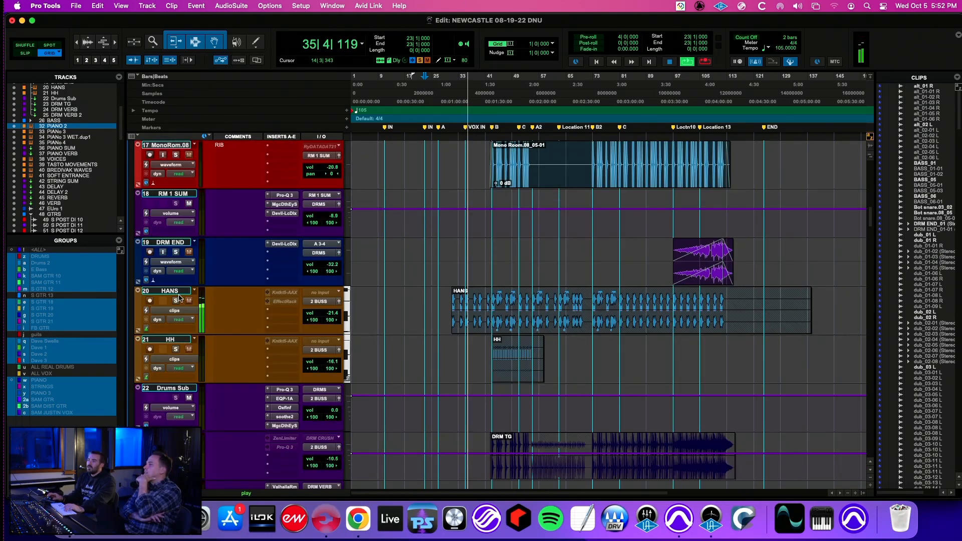
{"action": "left_click", "coordinate": [176, 300]}
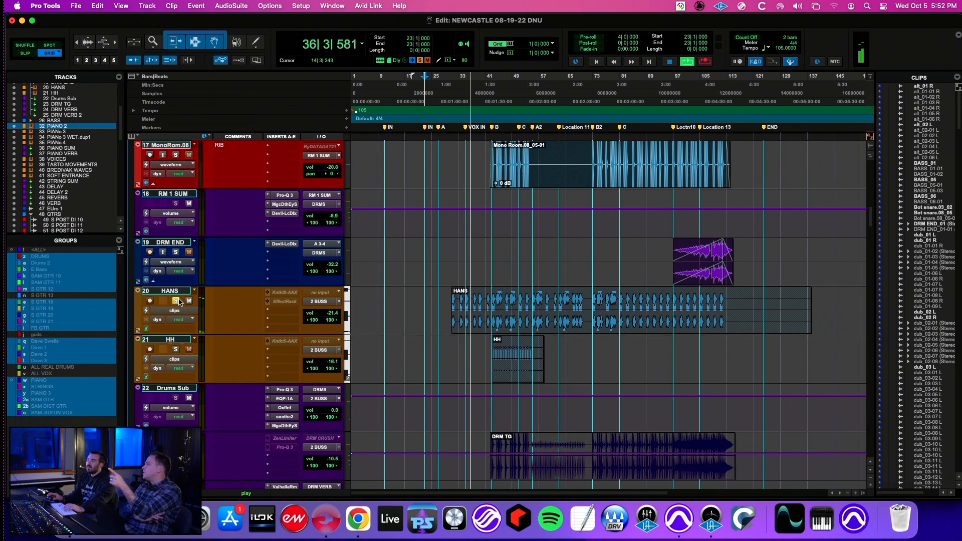
{"action": "left_click", "coordinate": [176, 398]}
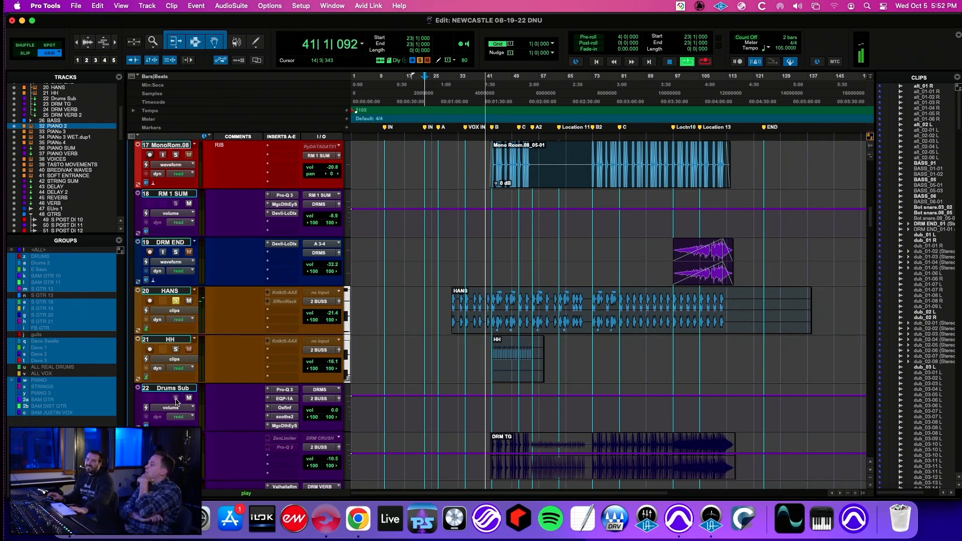
{"action": "scroll", "scroll_direction": "down", "scroll_amount": 3}
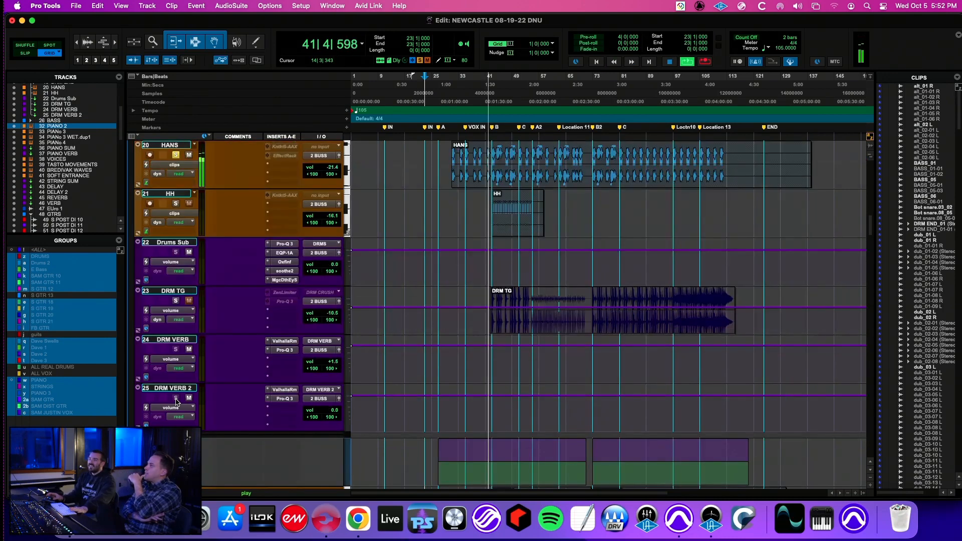